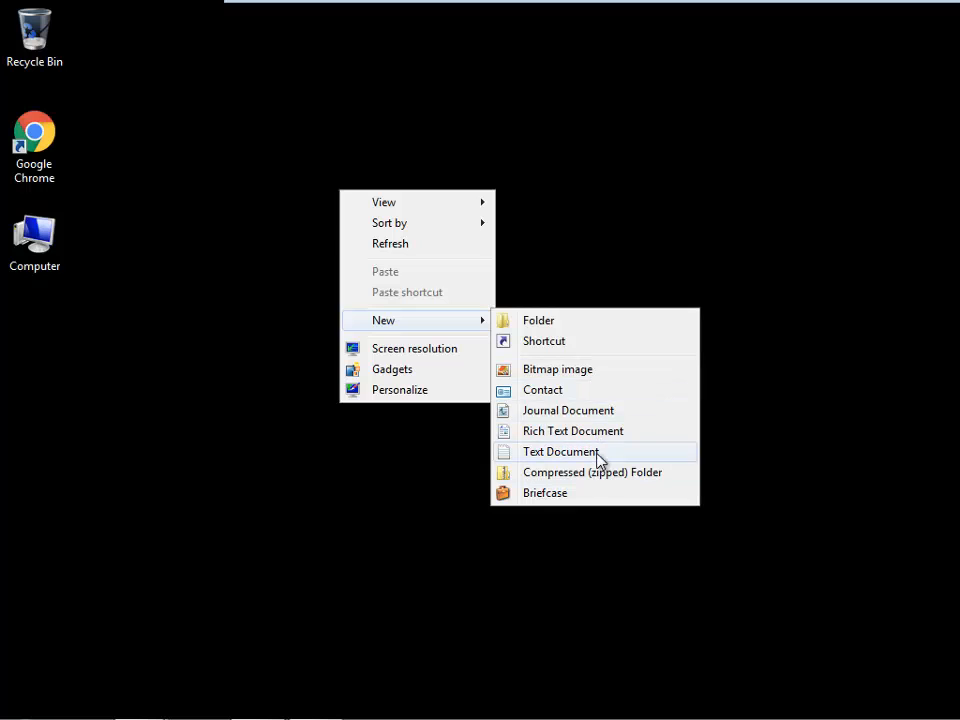
mouse_move(584, 340)
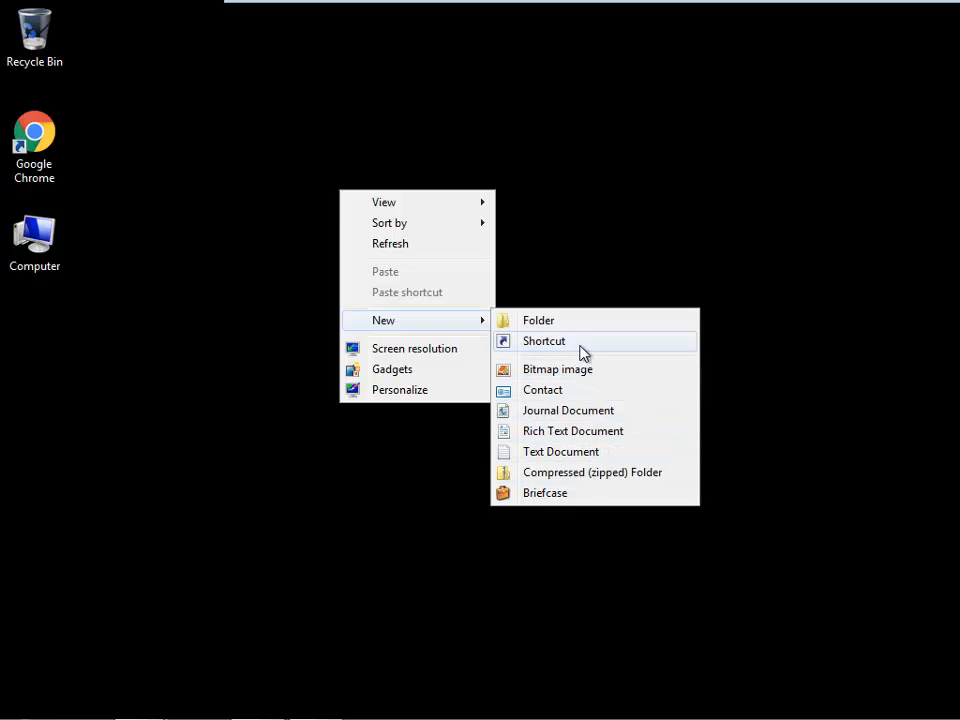
Create a desktop shortcut named chrome pointing to C:\Program Files\Google\Chrome\Application\chrome.exe
left_click(544, 340)
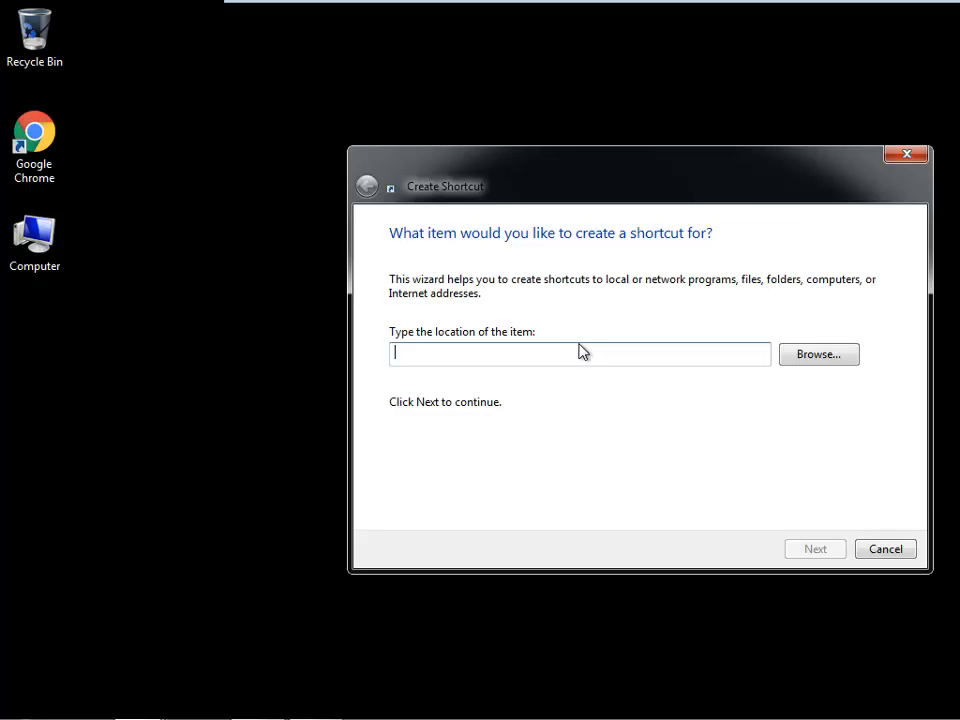
mouse_move(692, 386)
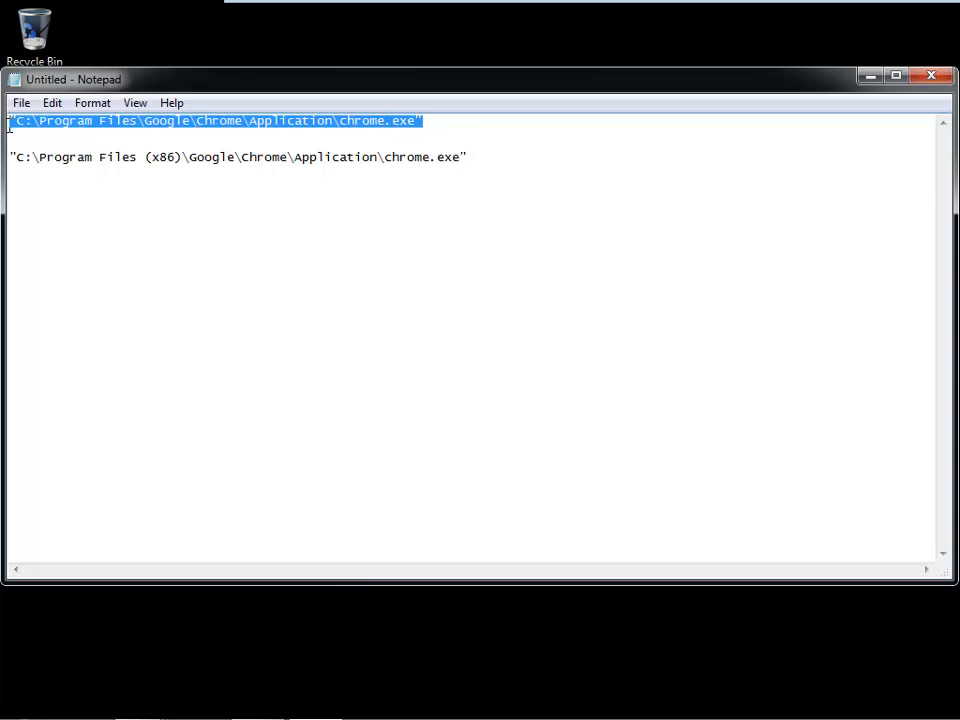
mouse_move(820, 108)
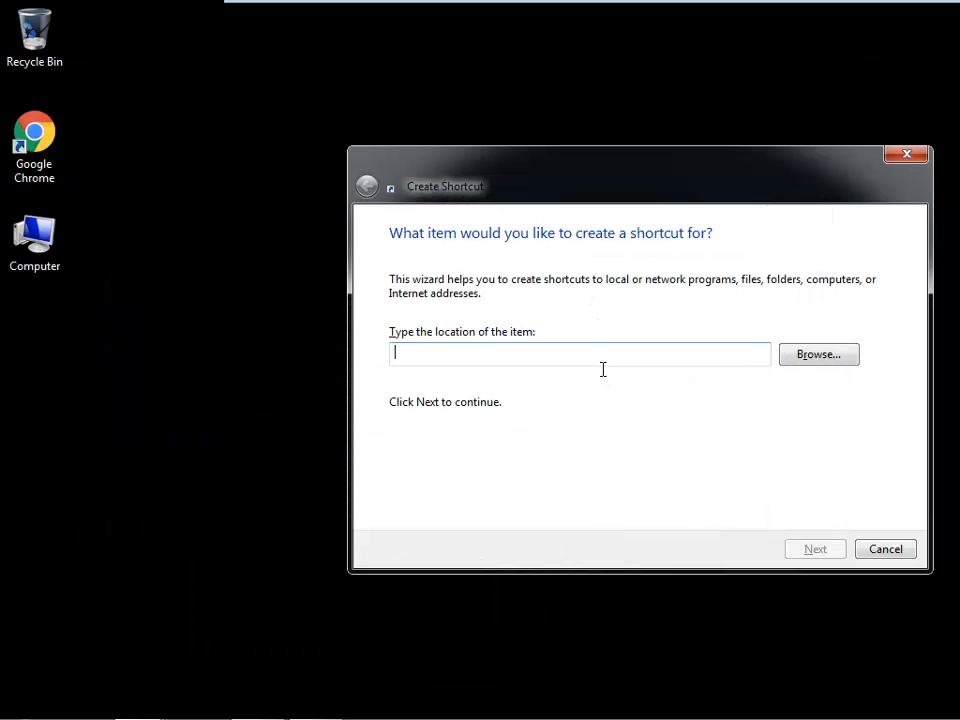
type("\"C:\\Program Files\\Google\\Chrome\\Application\\chrome.exe\"")
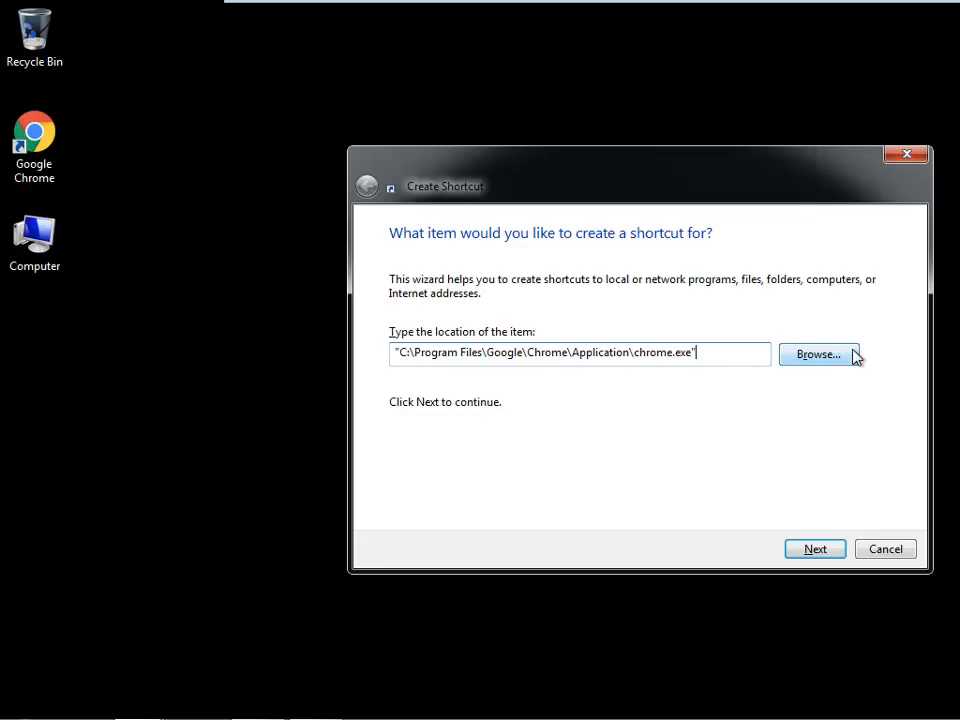
left_click(814, 548)
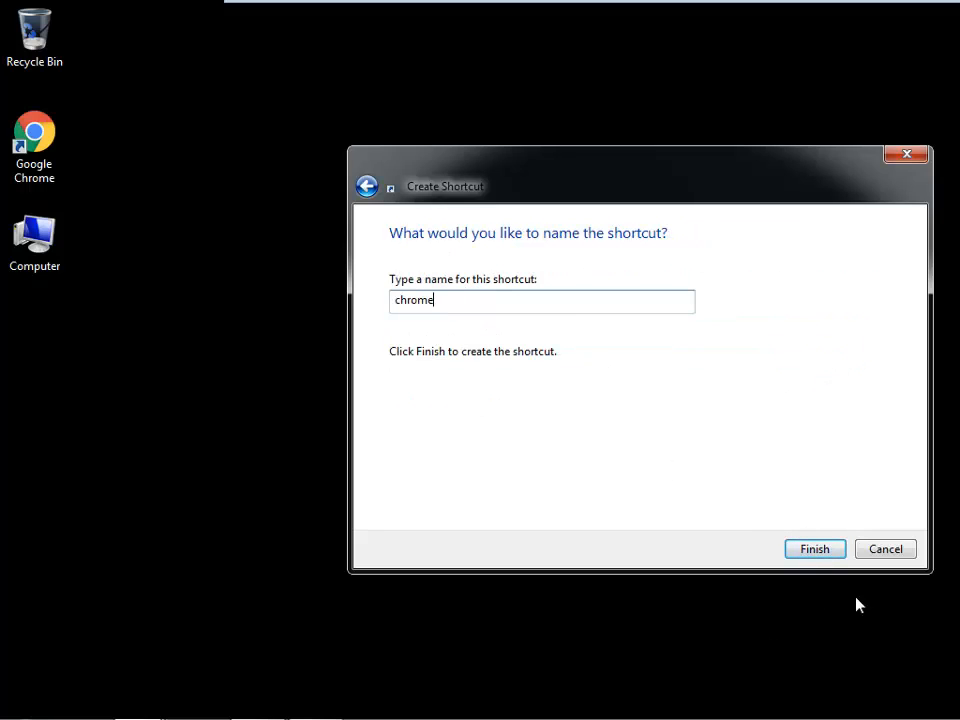
left_click(814, 548)
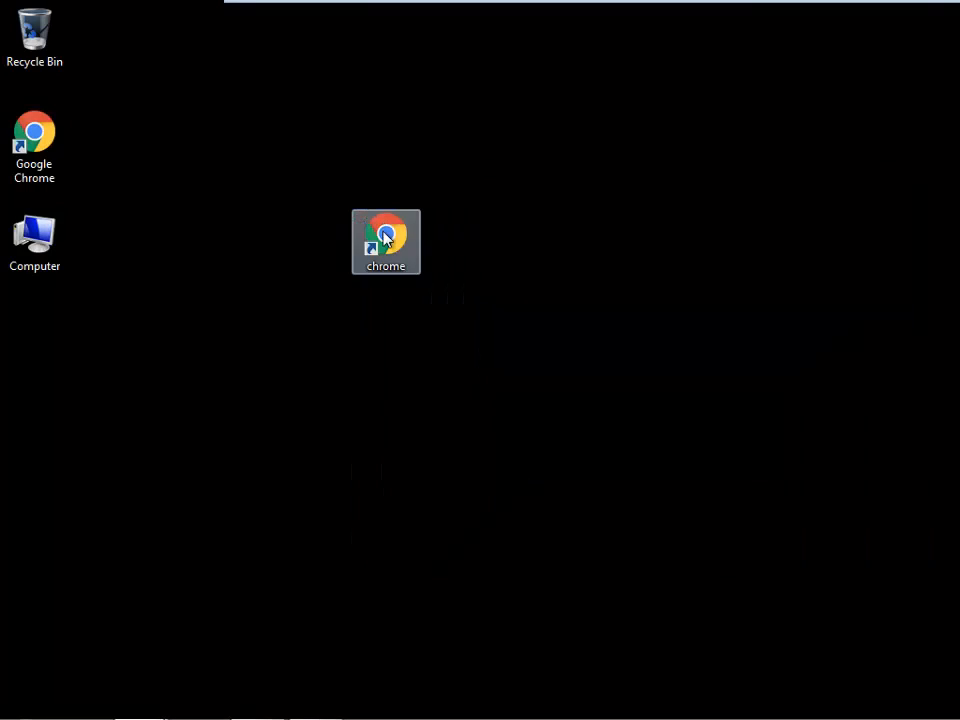
Append -kiosk and the blog's www address to the chrome shortcut's Target and save the properties
right_click(386, 240)
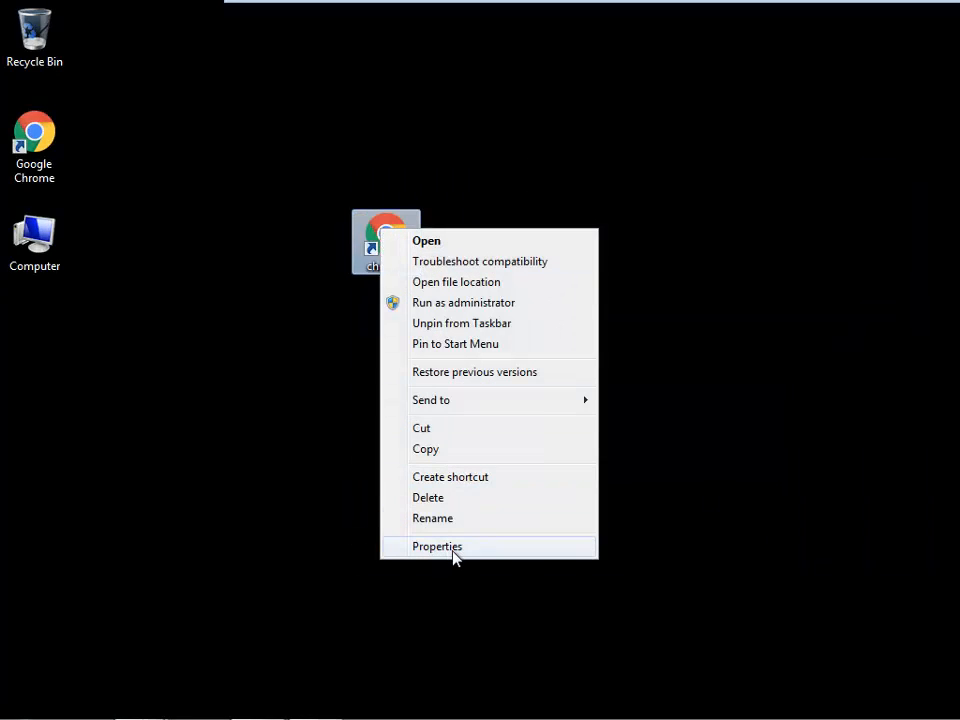
left_click(436, 546)
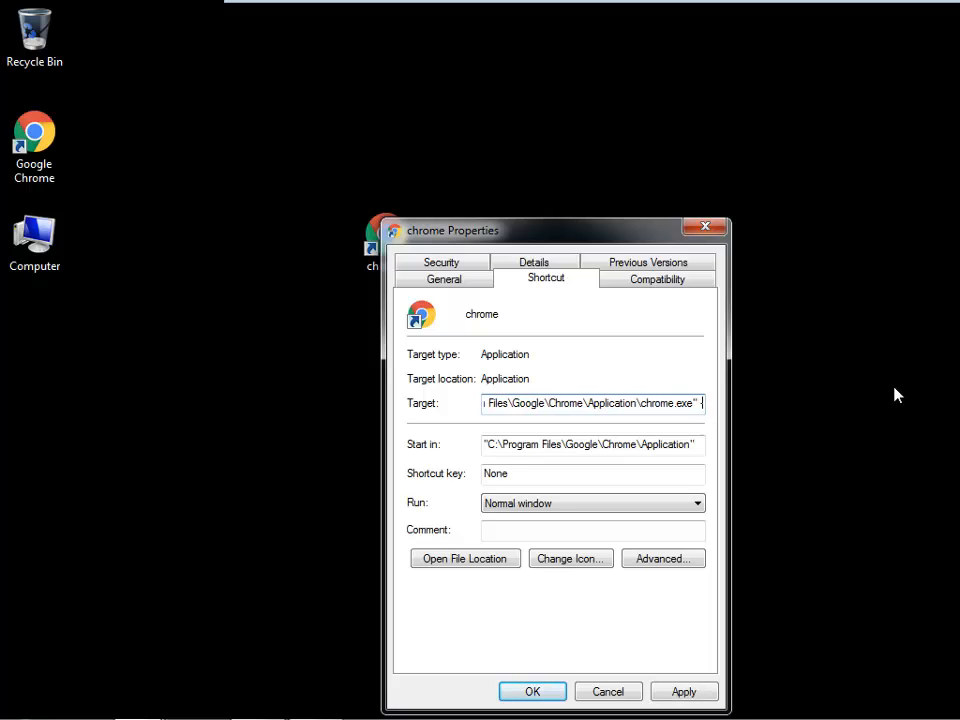
type("-k")
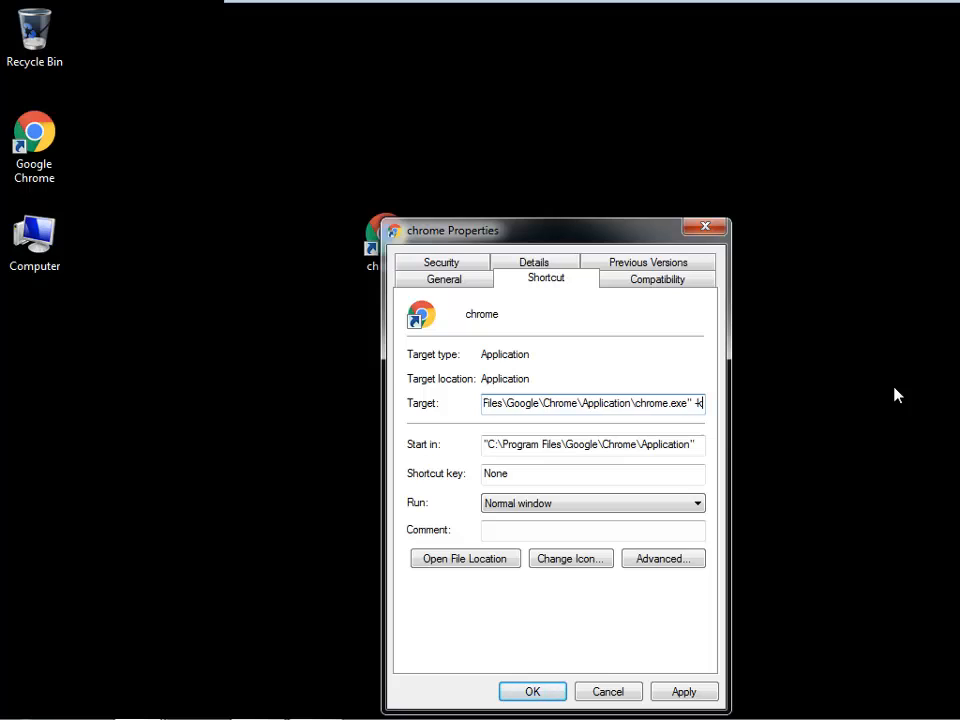
type("iosk")
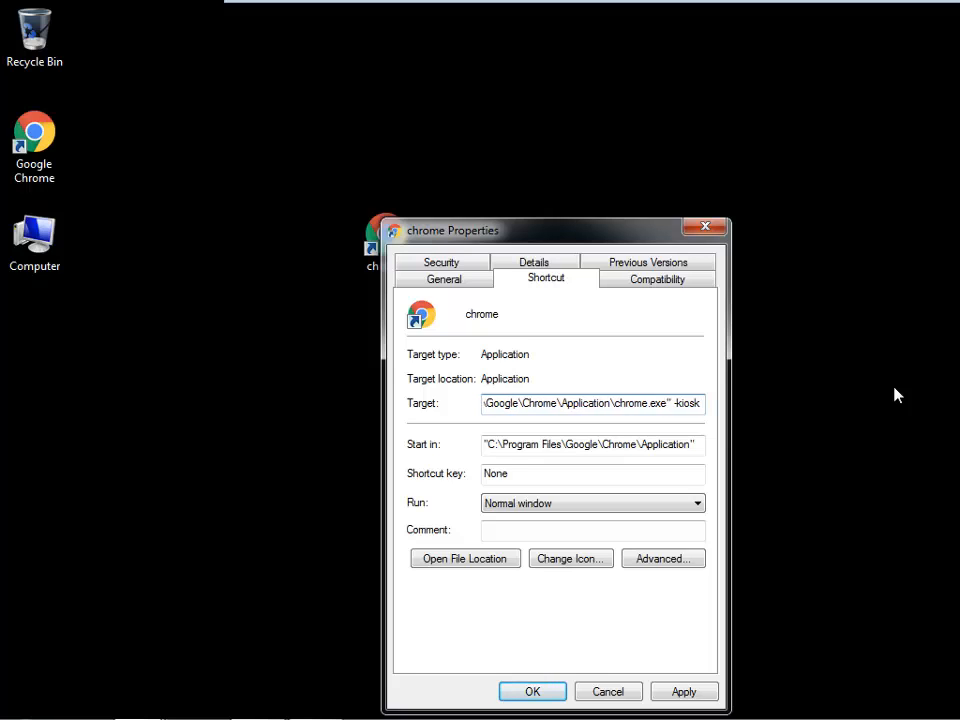
type("www.digneshptl")
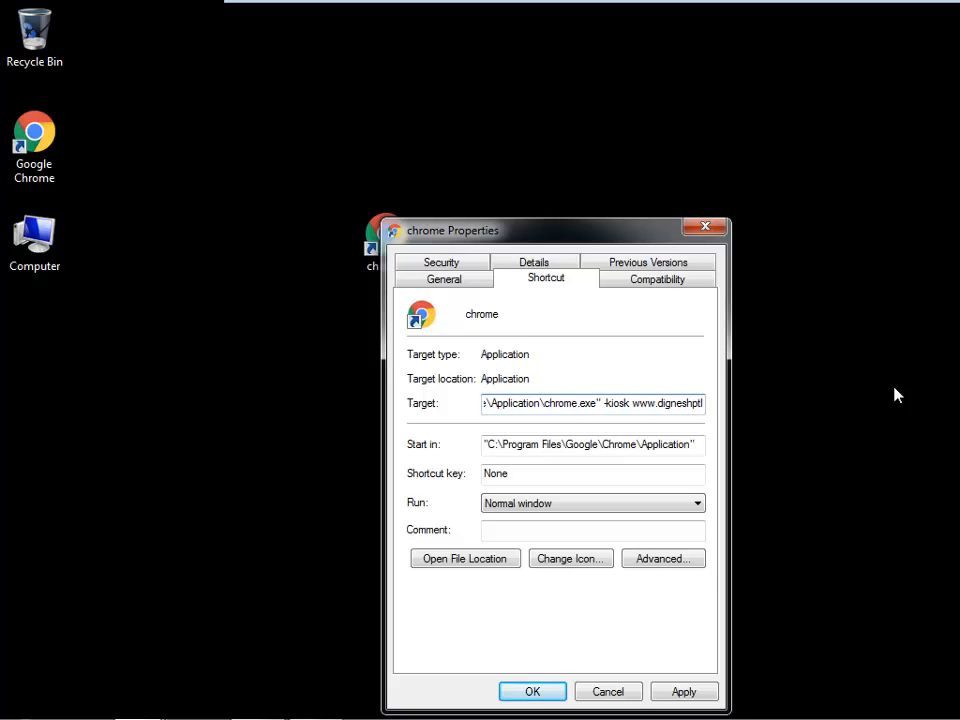
type("blogspot.in")
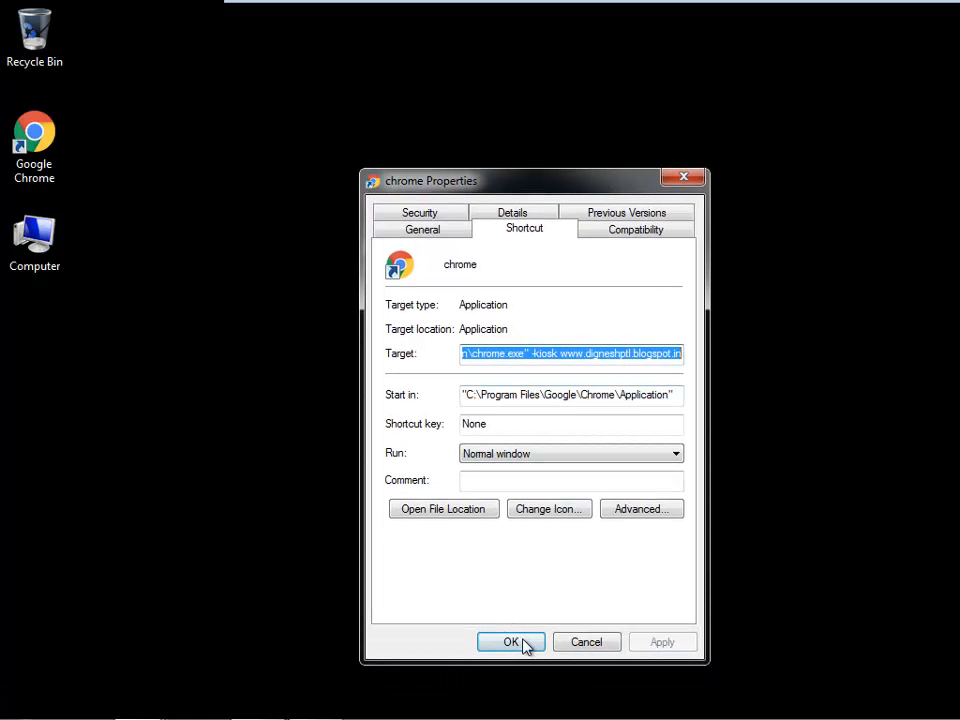
left_click(512, 642)
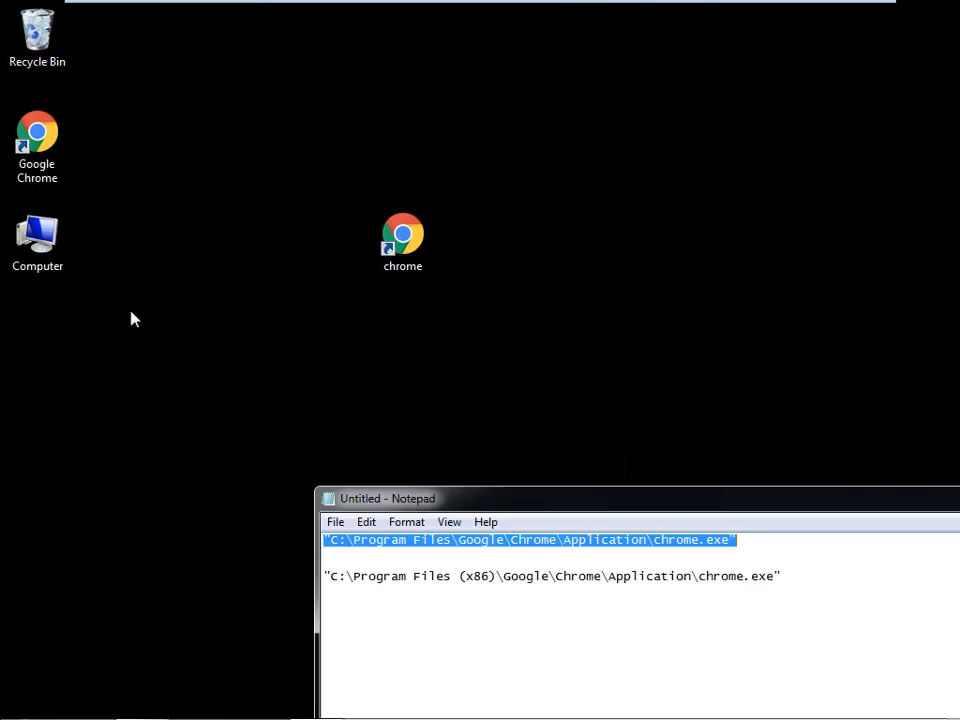
Launch the kiosk shortcut so Chrome shows the blog full-screen, and scroll through it
left_click(402, 240)
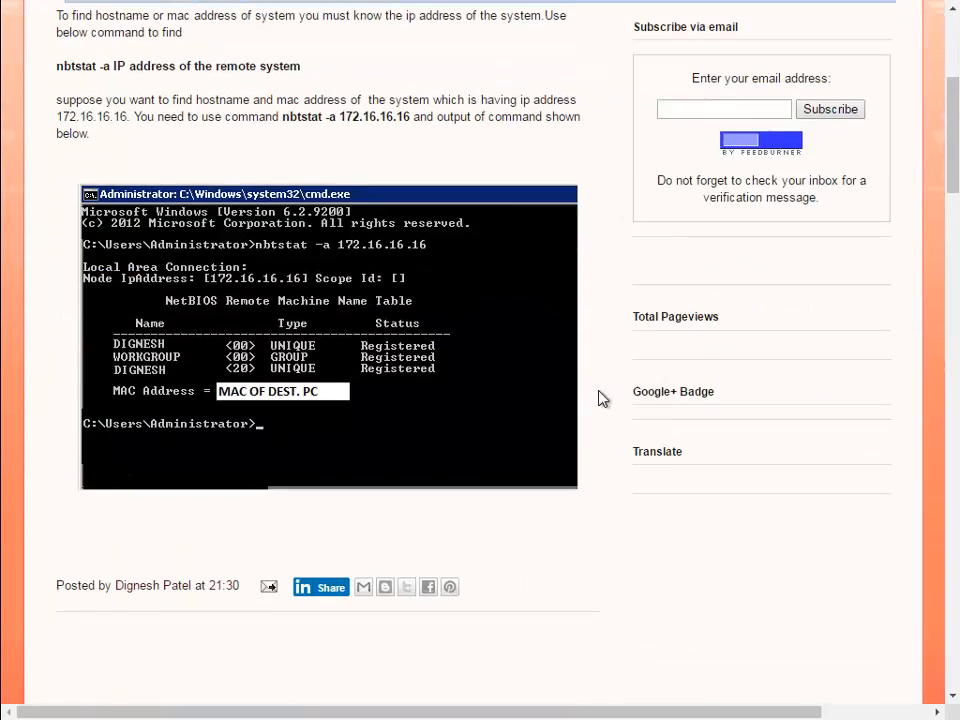
scroll("up", 3)
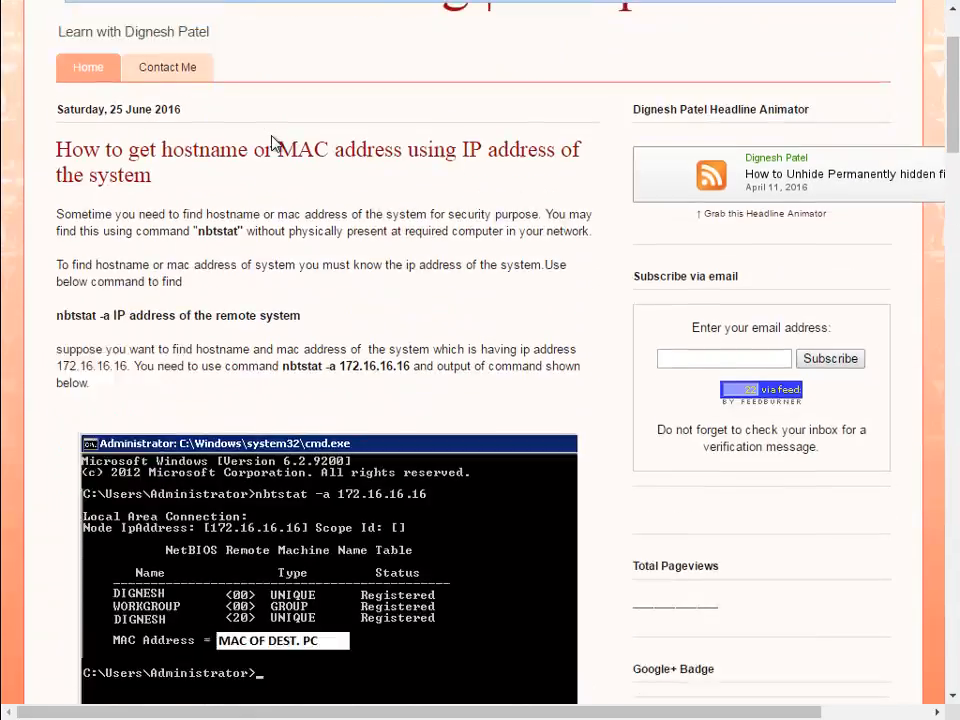
scroll("up", 3)
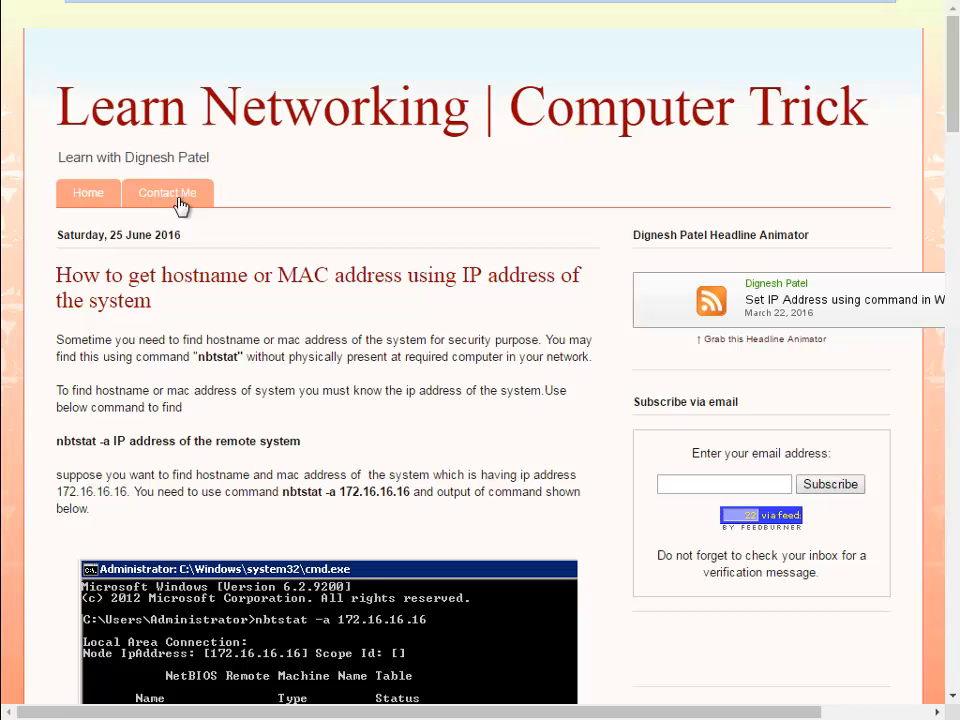
Go to the blog's Contact Me page and follow its Youtube link to the channel
left_click(168, 192)
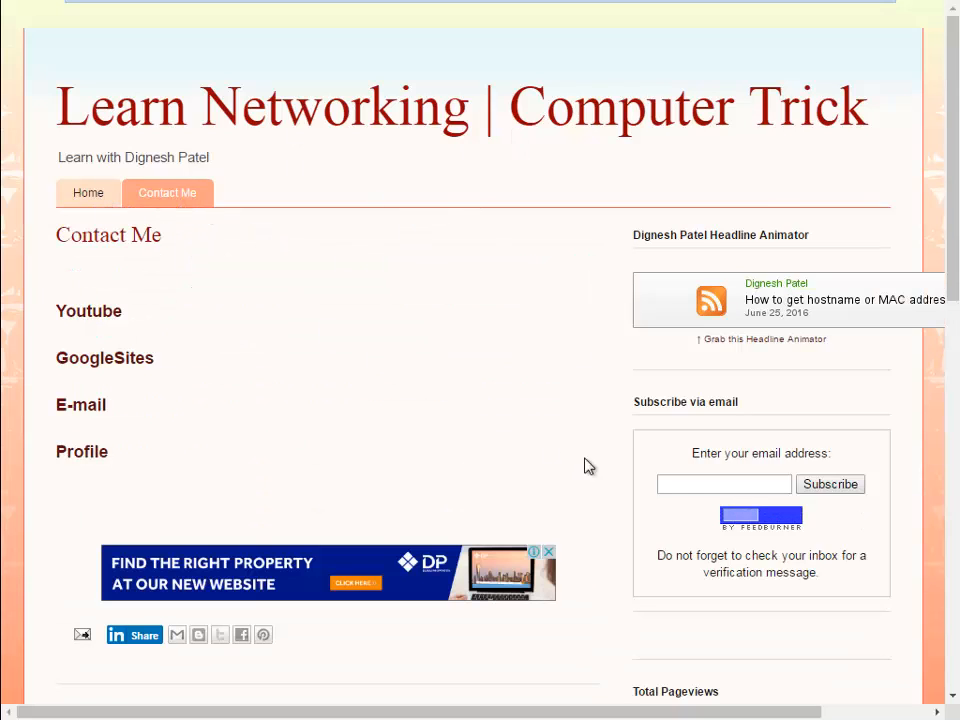
left_click(724, 484)
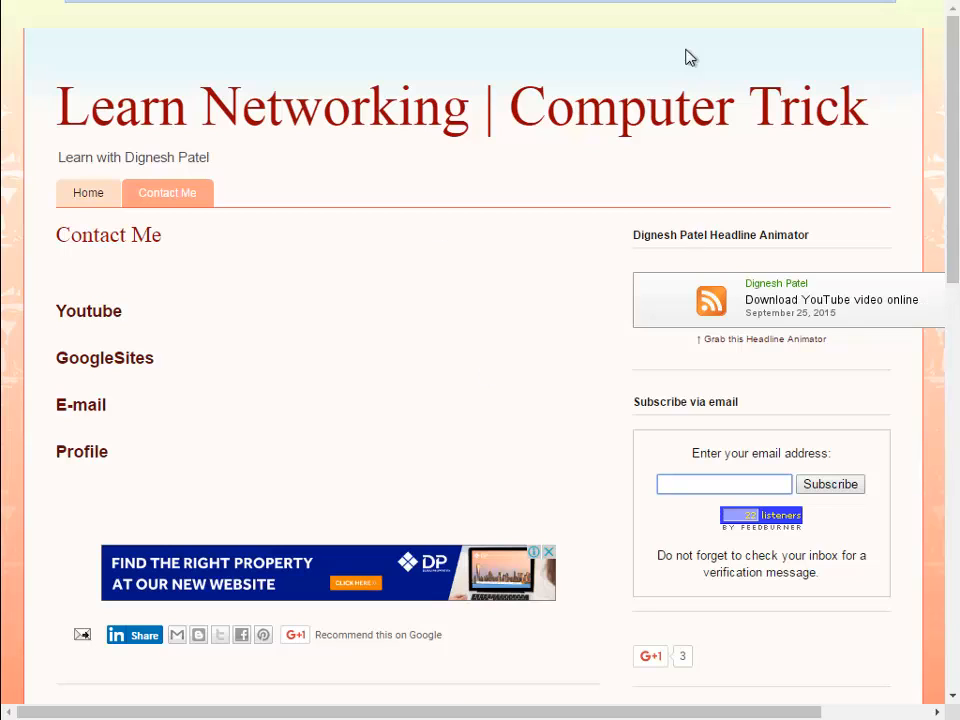
left_click(88, 312)
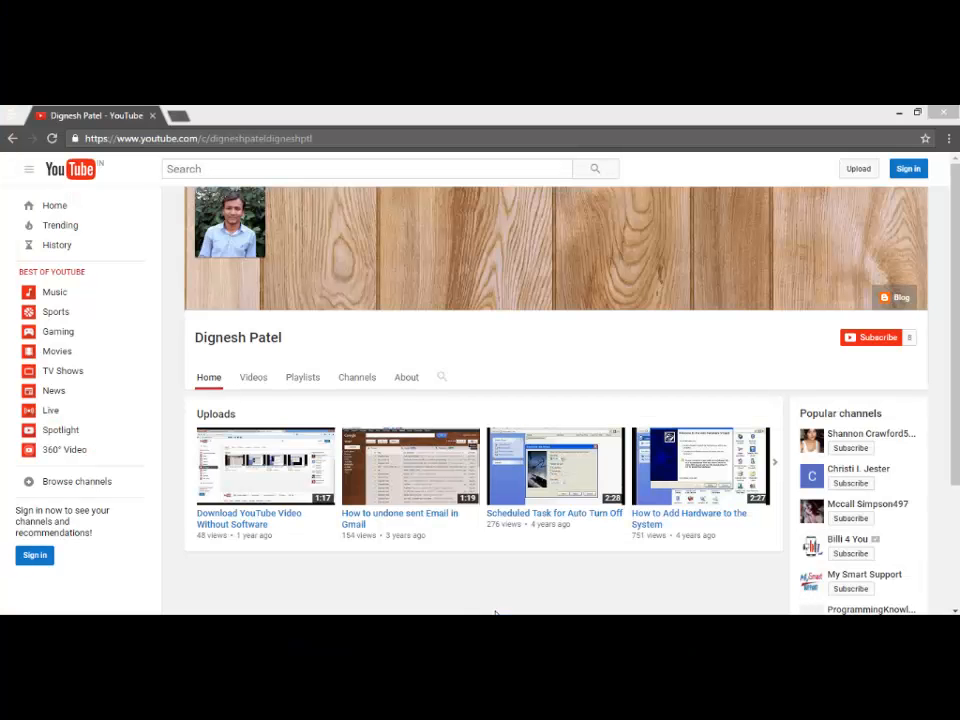
mouse_move(856, 296)
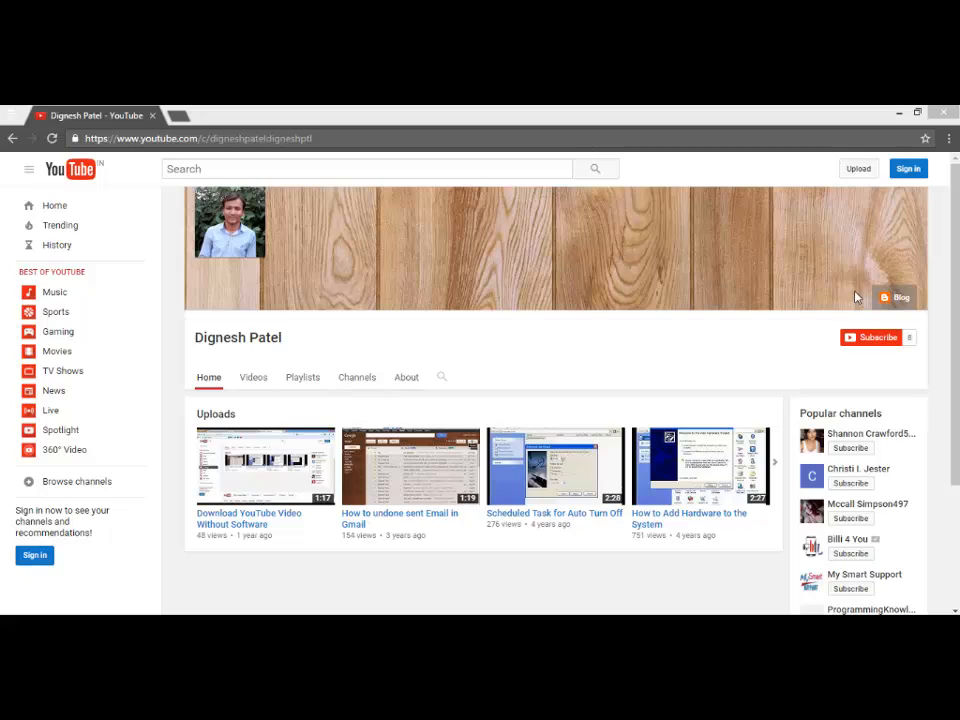